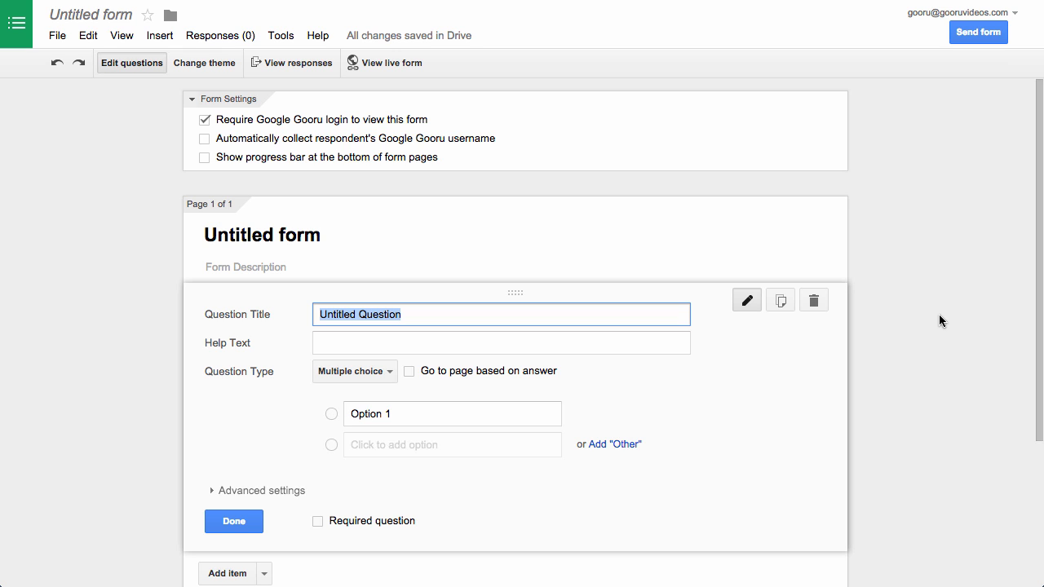
mouse_move(189, 163)
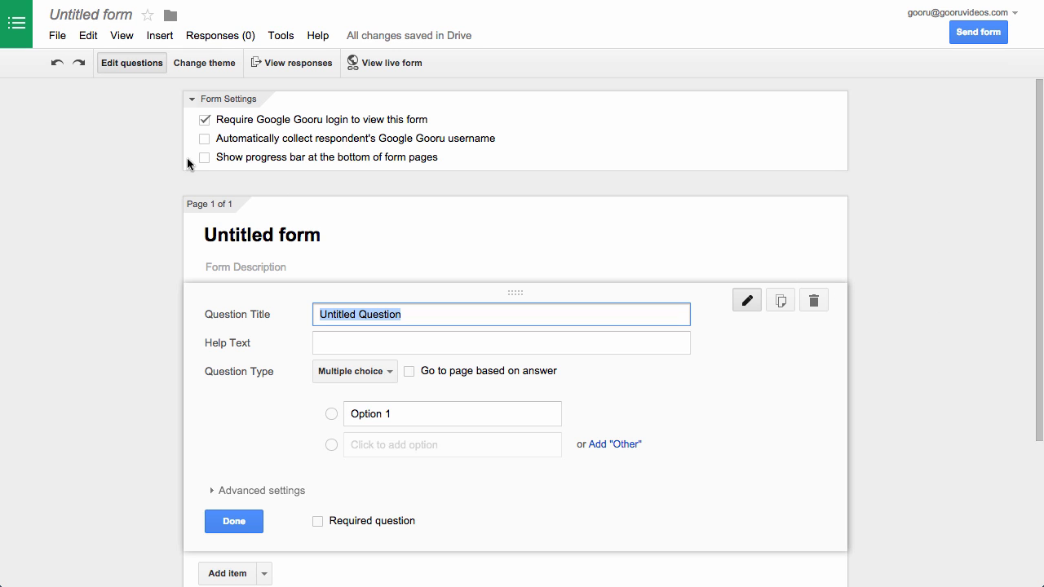
mouse_move(197, 85)
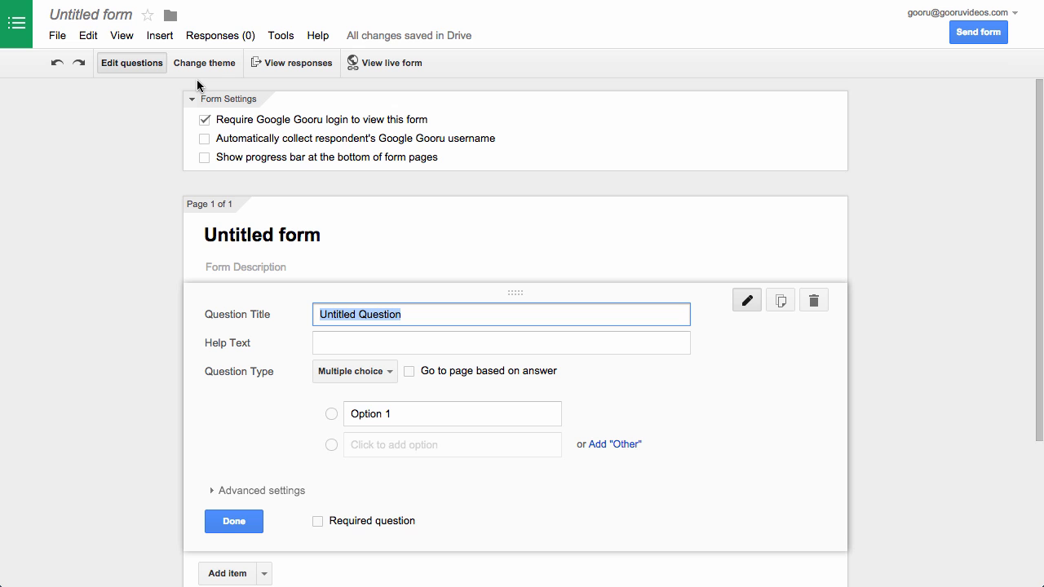
Step: Browse the theme gallery and choose Customize on the Basic theme
click(202, 62)
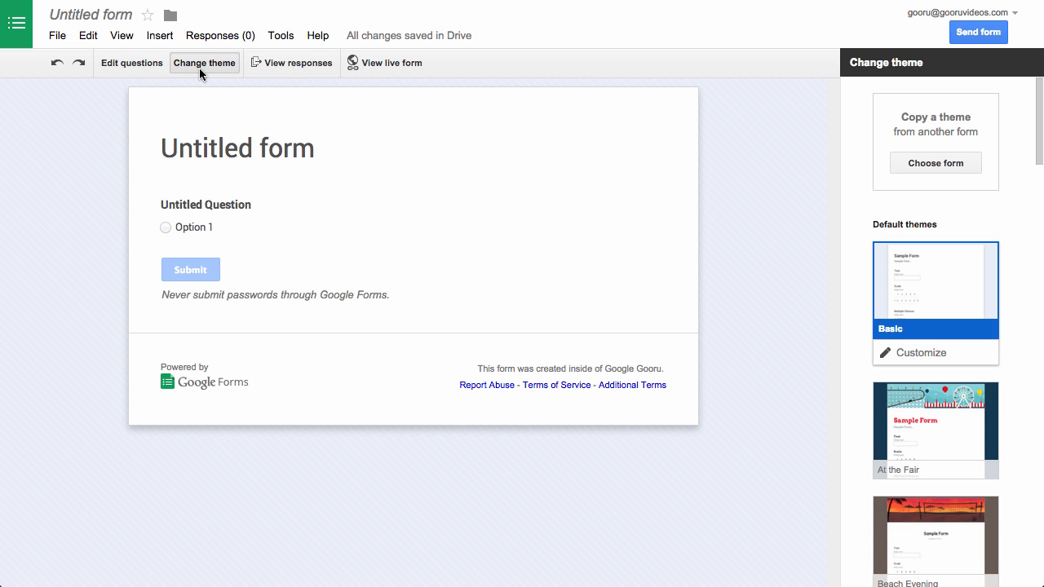
mouse_move(799, 173)
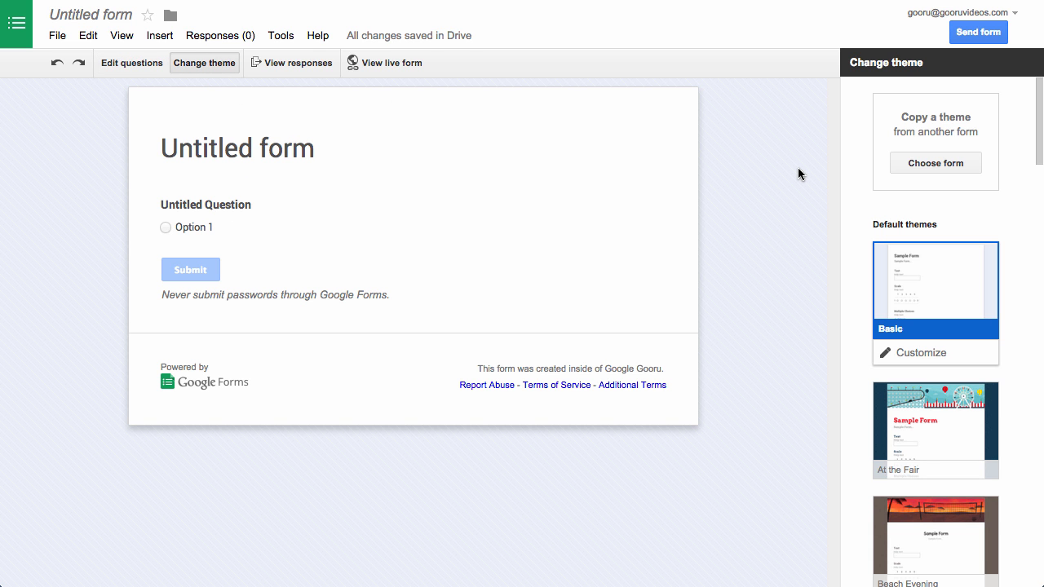
mouse_move(814, 183)
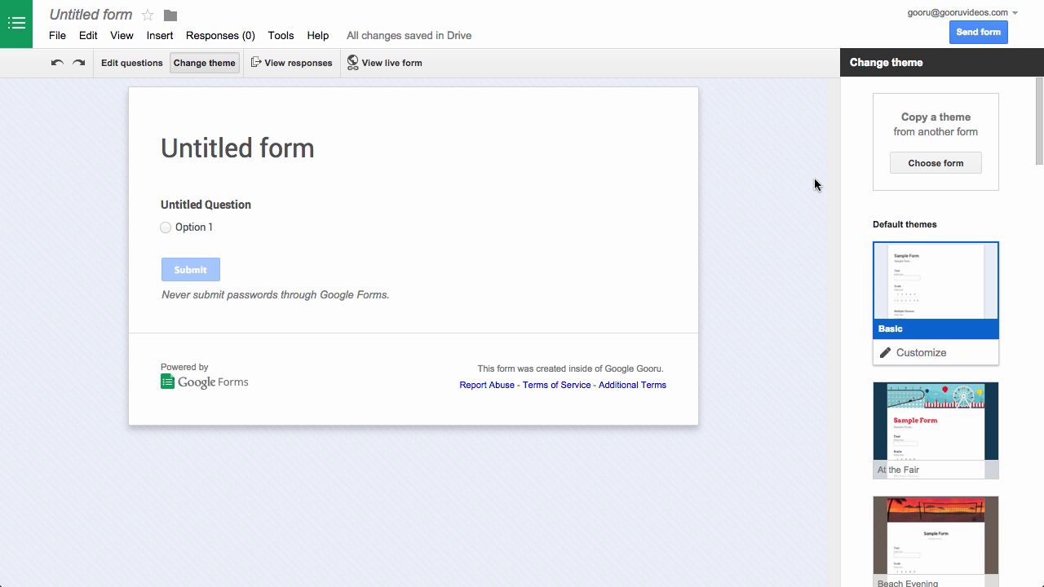
mouse_move(884, 290)
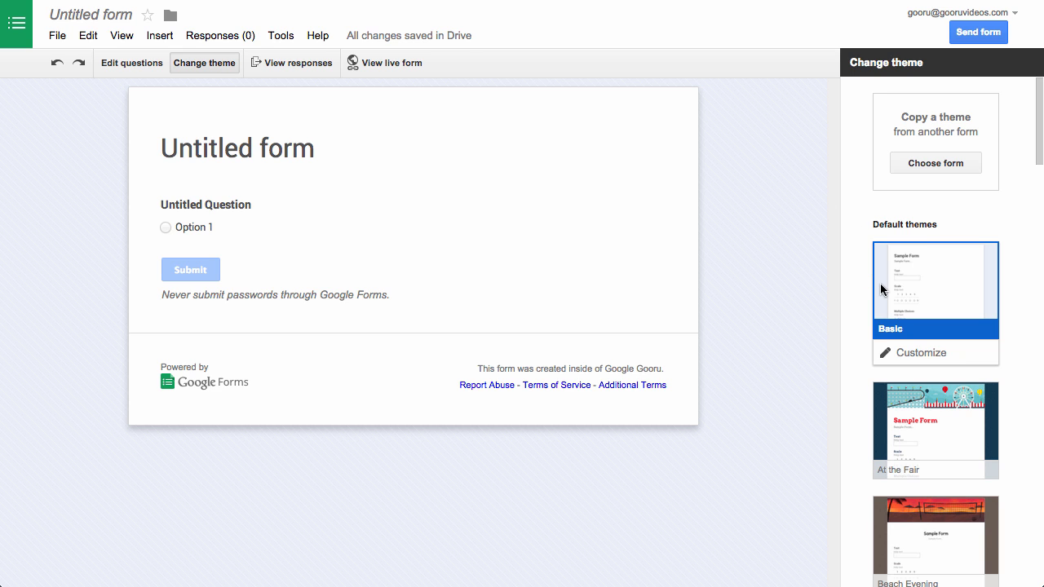
scroll(down, 3)
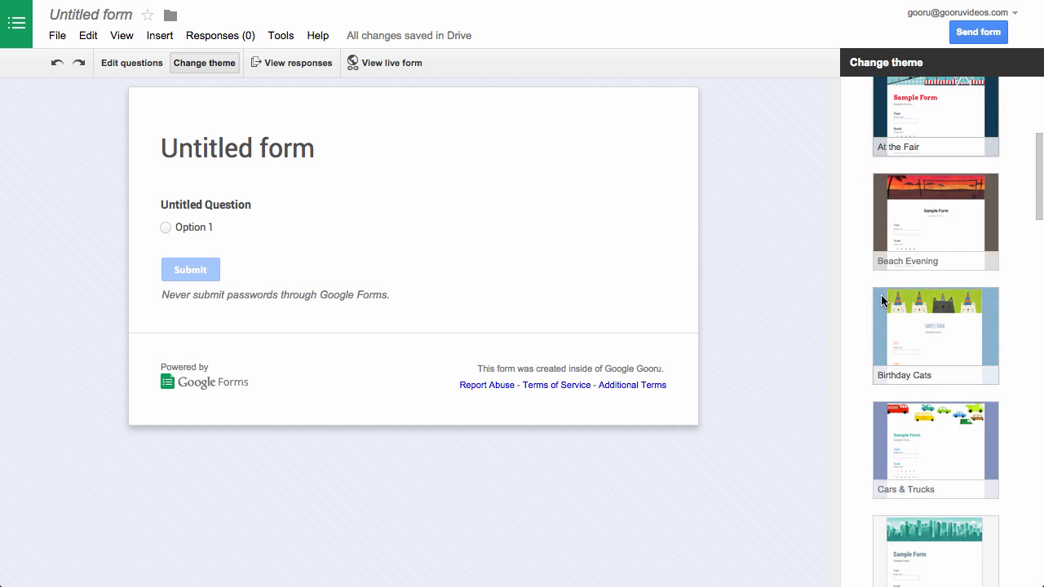
scroll(down, 3)
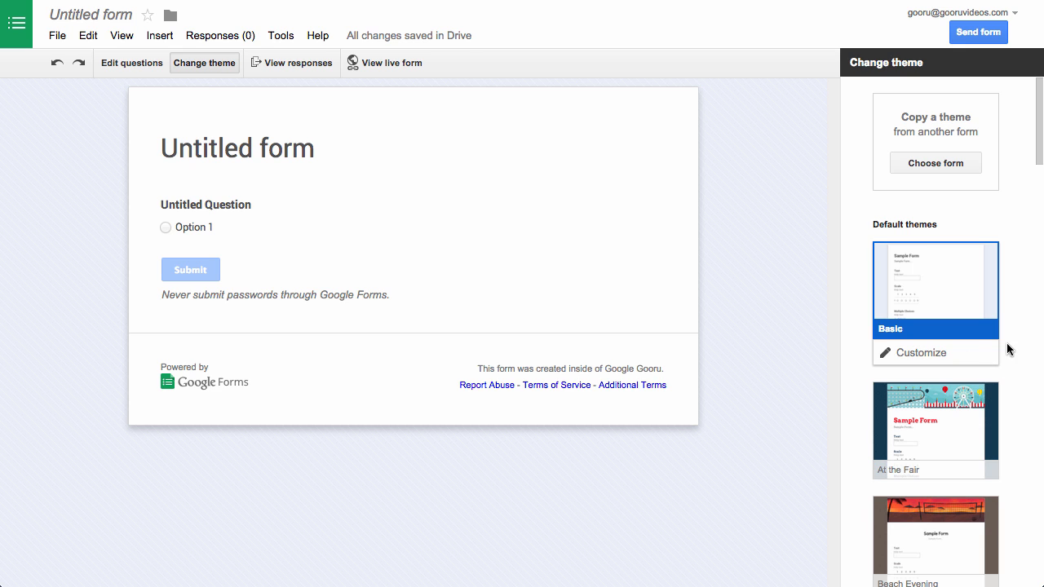
mouse_move(991, 357)
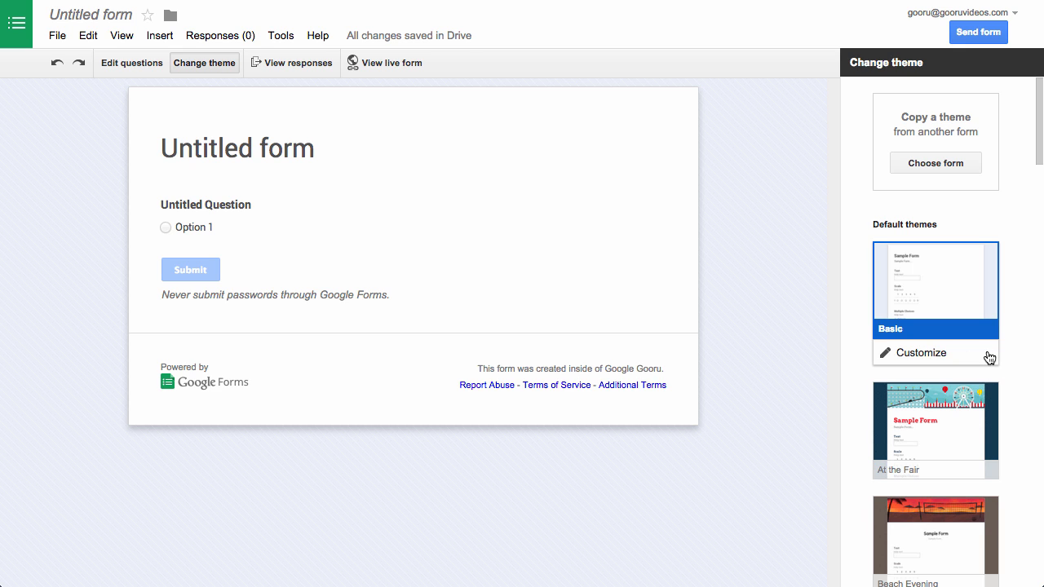
click(921, 352)
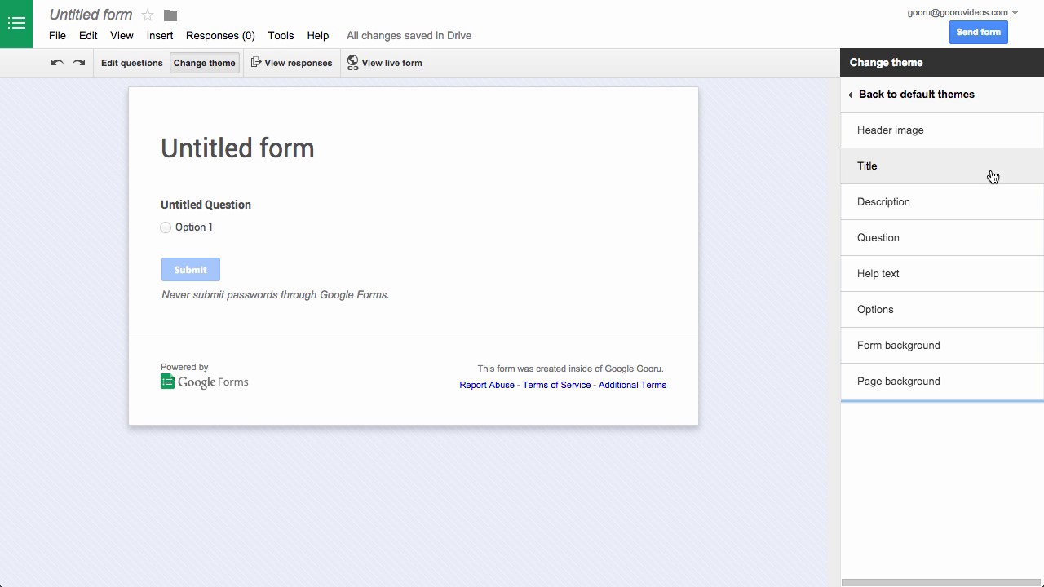
mouse_move(994, 137)
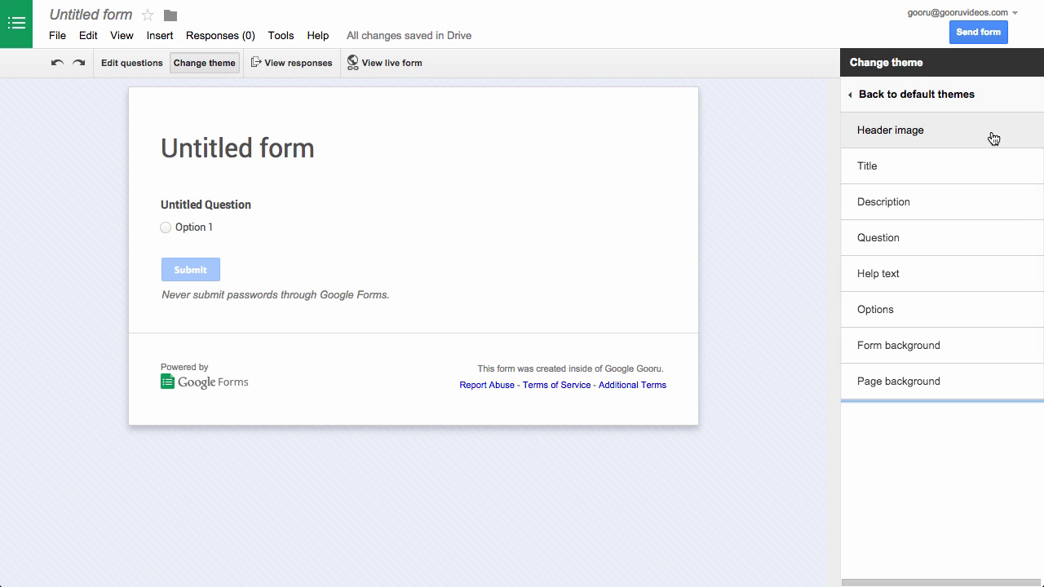
Step: Insert the blue devices picture from the Scrapbook Photos album as the header image
click(891, 131)
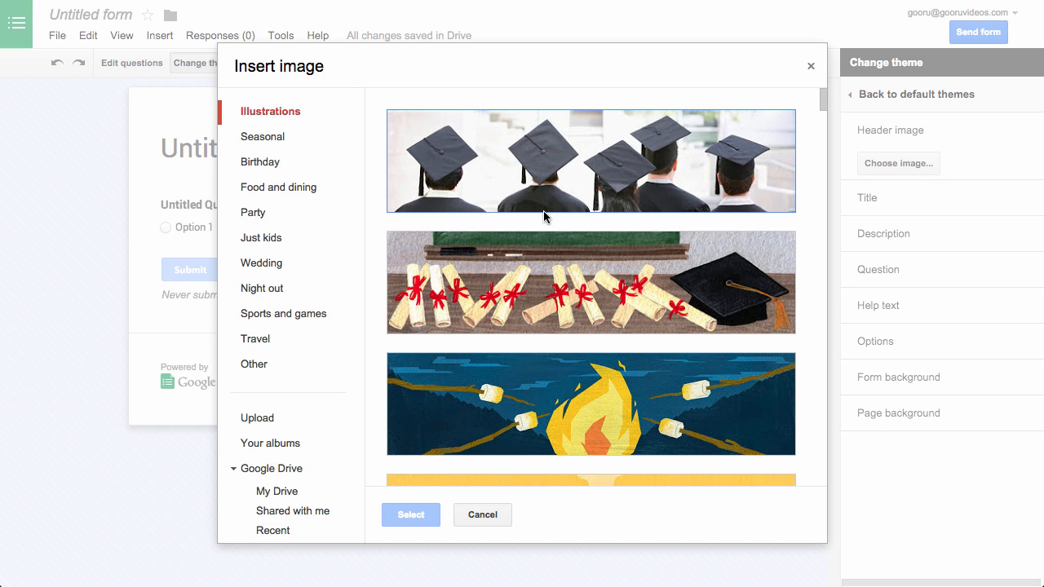
click(262, 137)
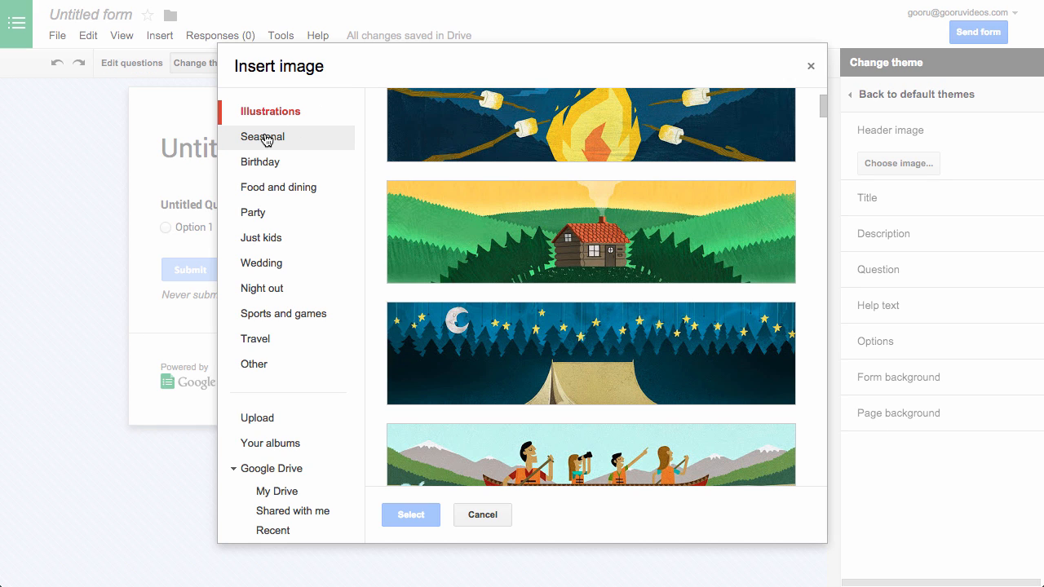
click(262, 161)
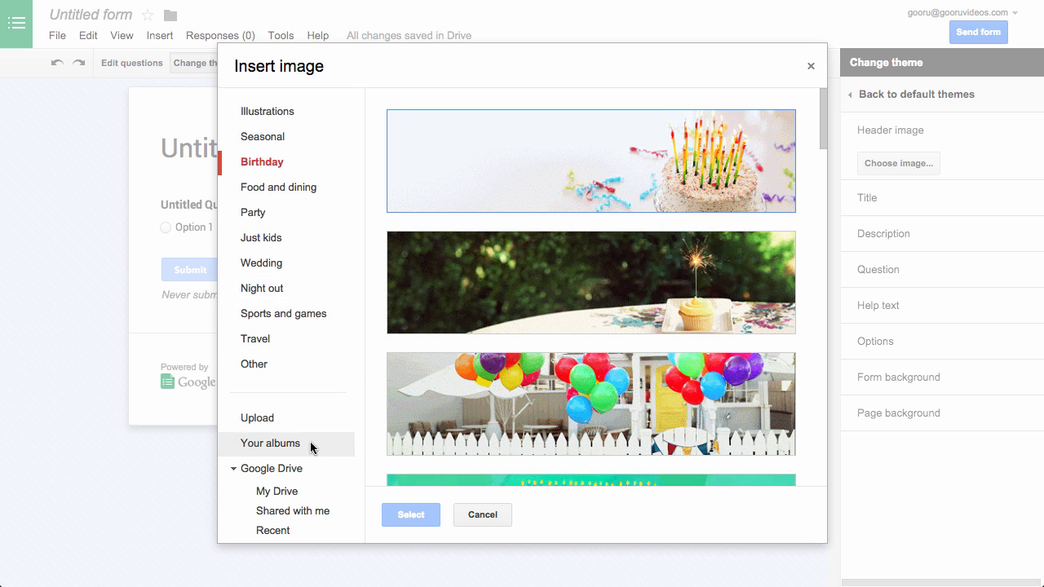
click(270, 444)
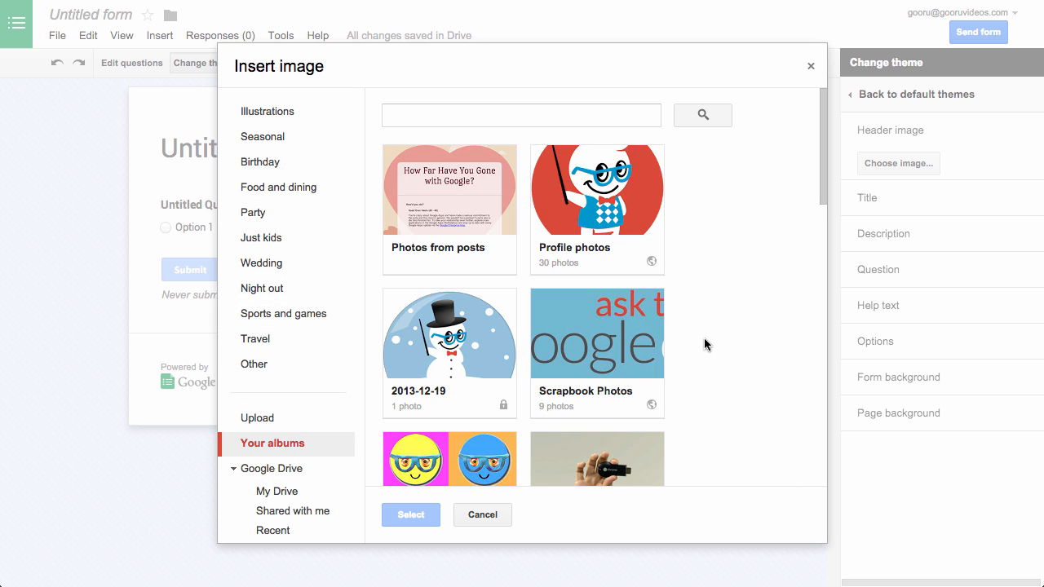
click(597, 333)
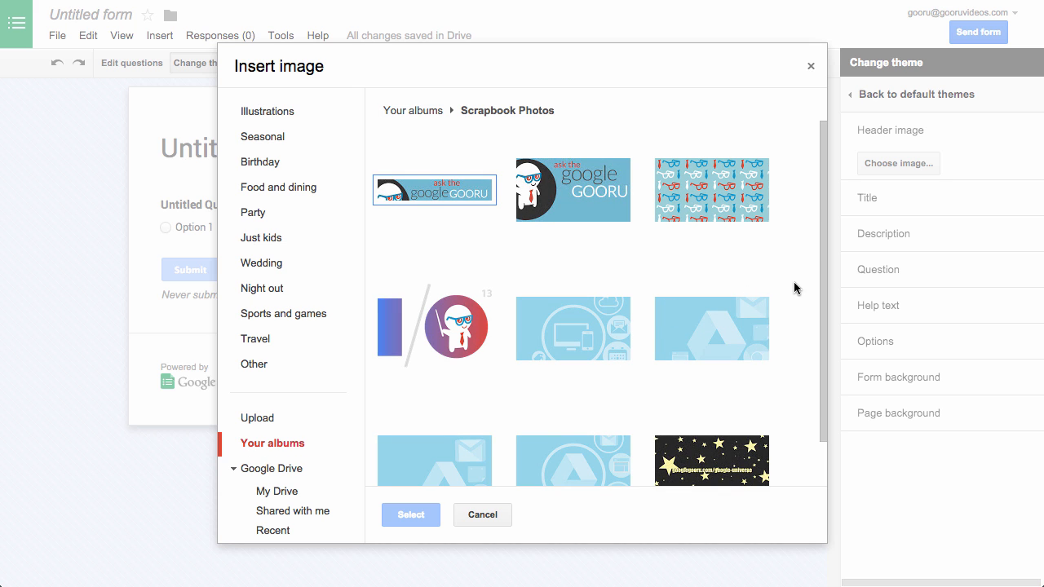
click(573, 327)
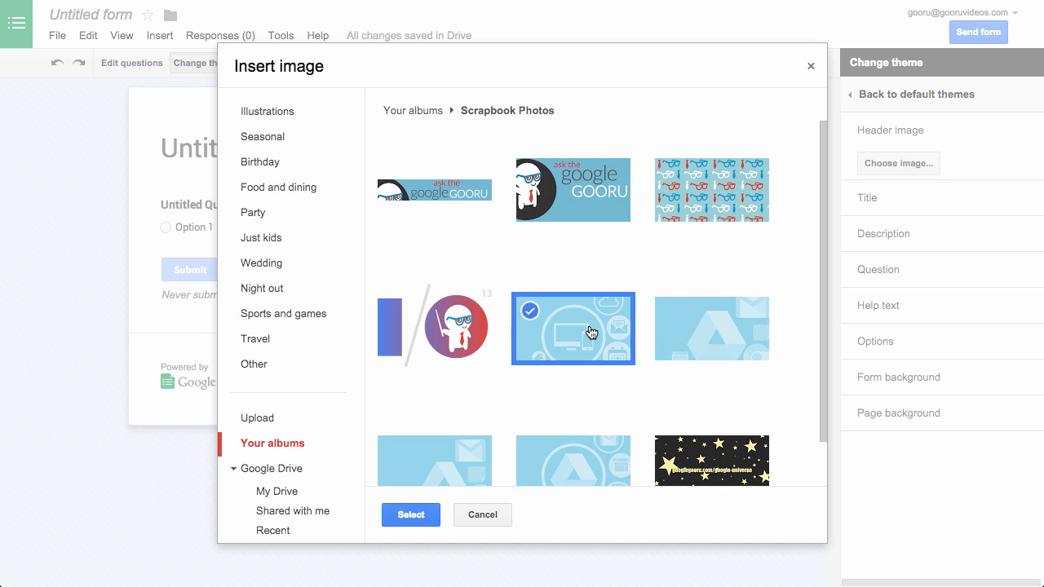
click(411, 516)
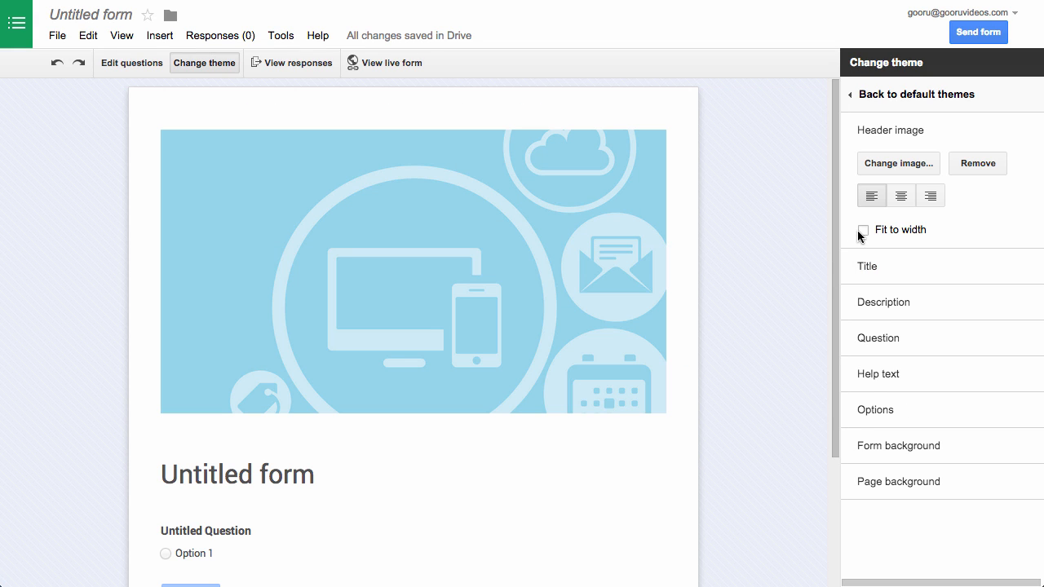
Step: Set the header image to Fit to width
click(863, 228)
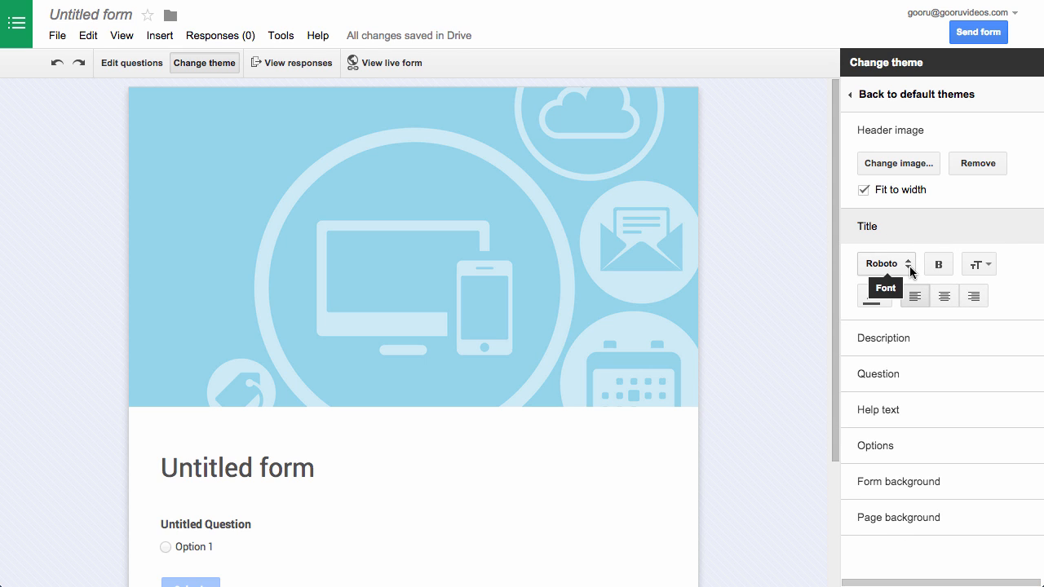
Step: Style the form title in Arial with red text colour
click(881, 264)
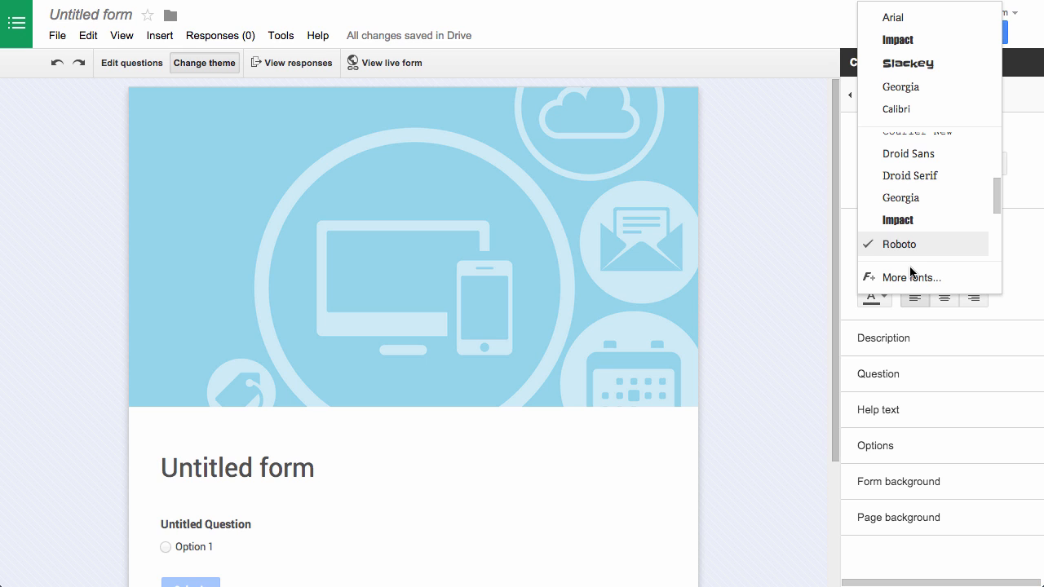
click(892, 17)
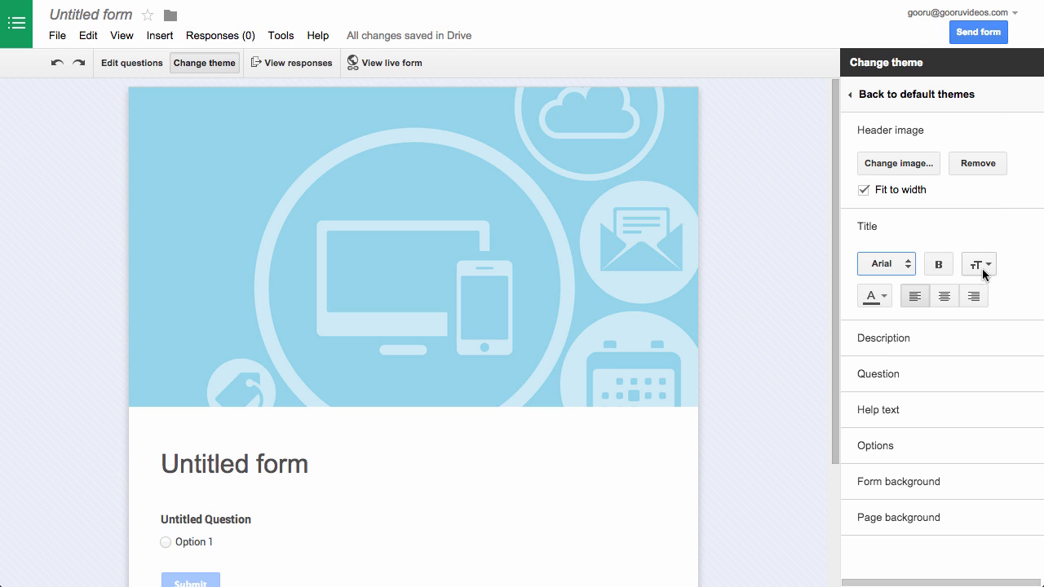
click(979, 264)
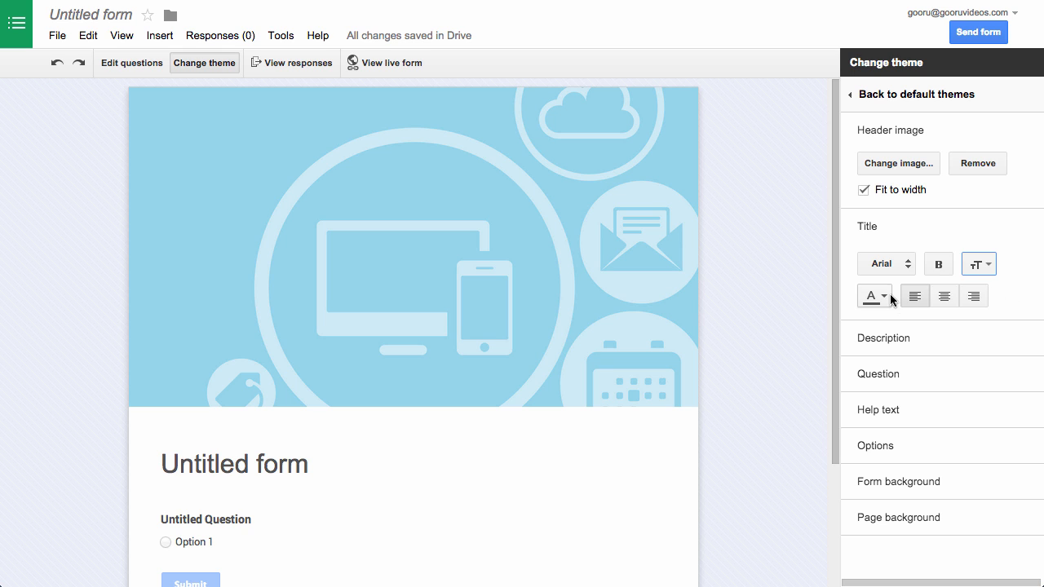
click(868, 295)
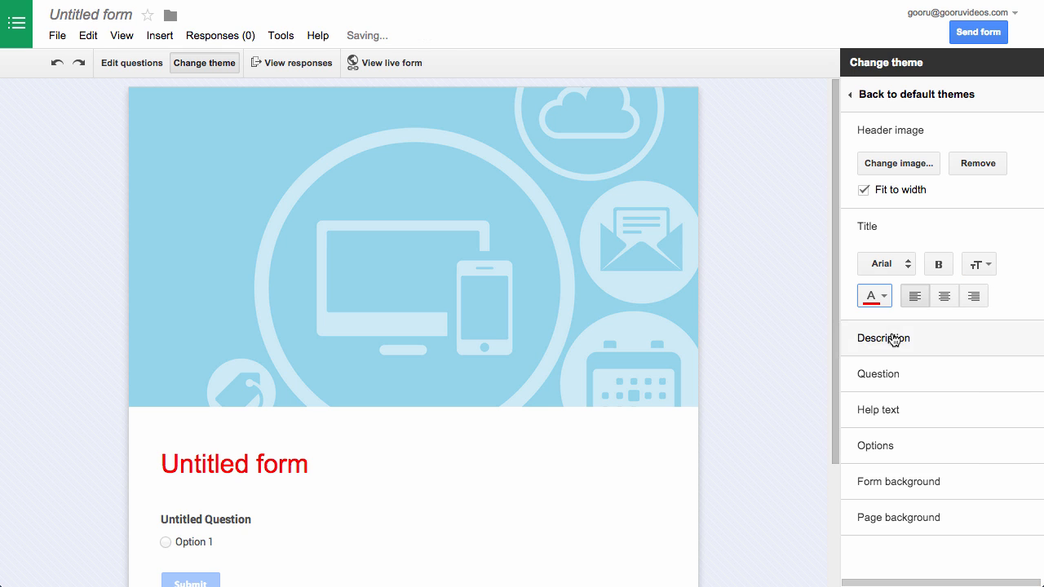
click(883, 338)
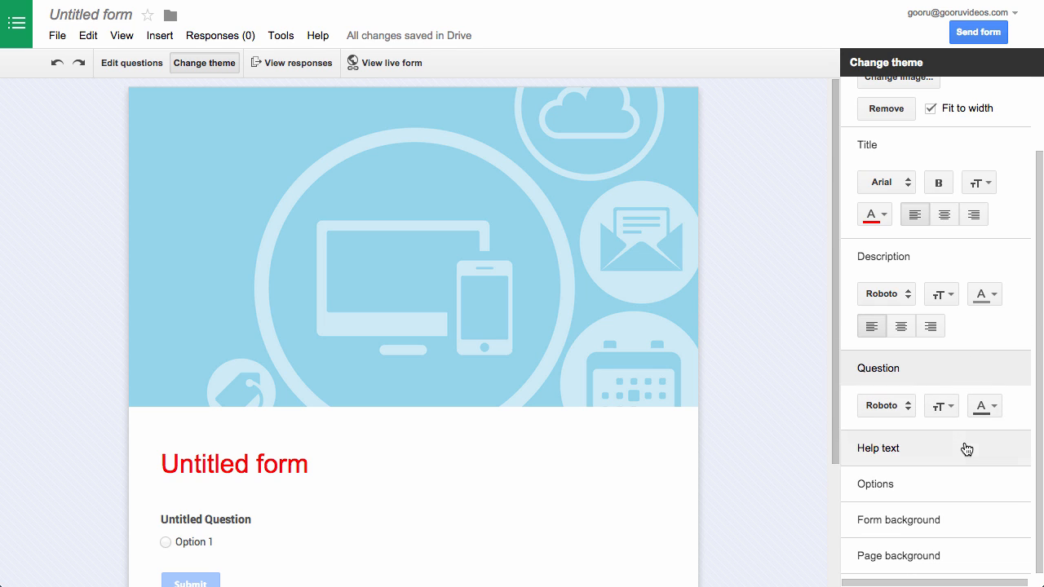
mouse_move(977, 522)
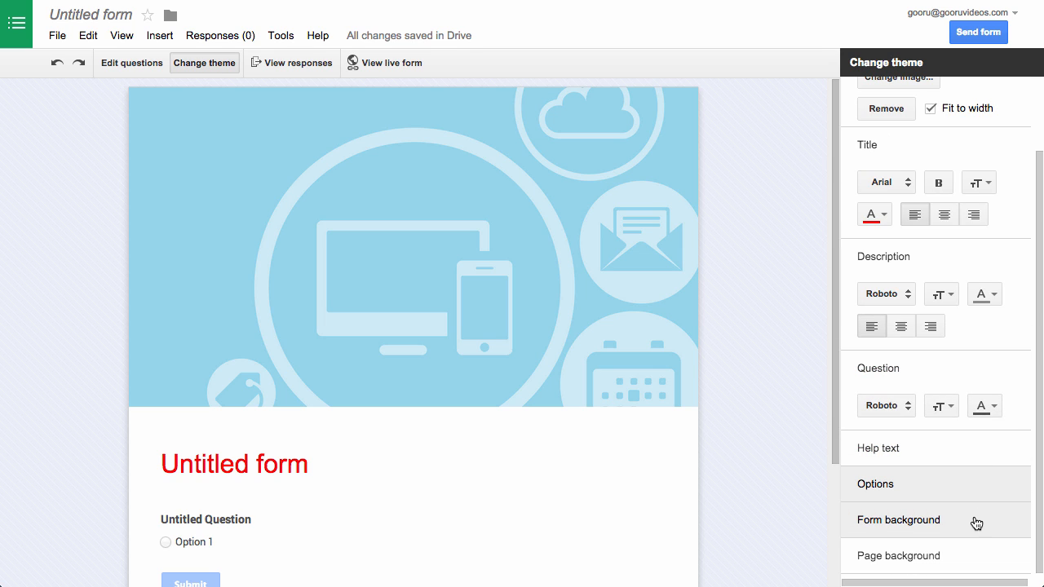
Step: Set the page background to the glasses-and-ties pattern from Scrapbook Photos
click(898, 519)
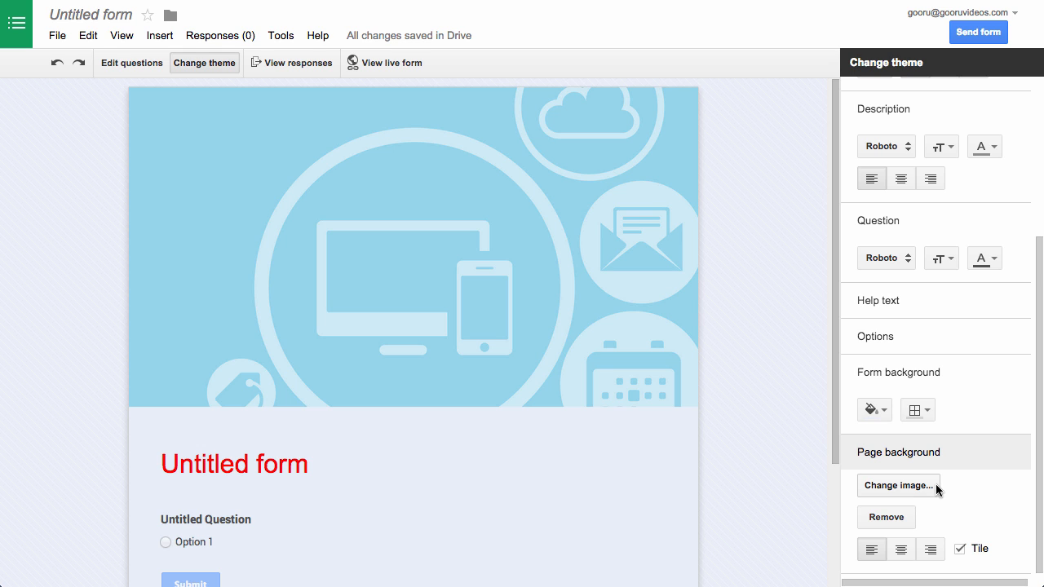
click(897, 486)
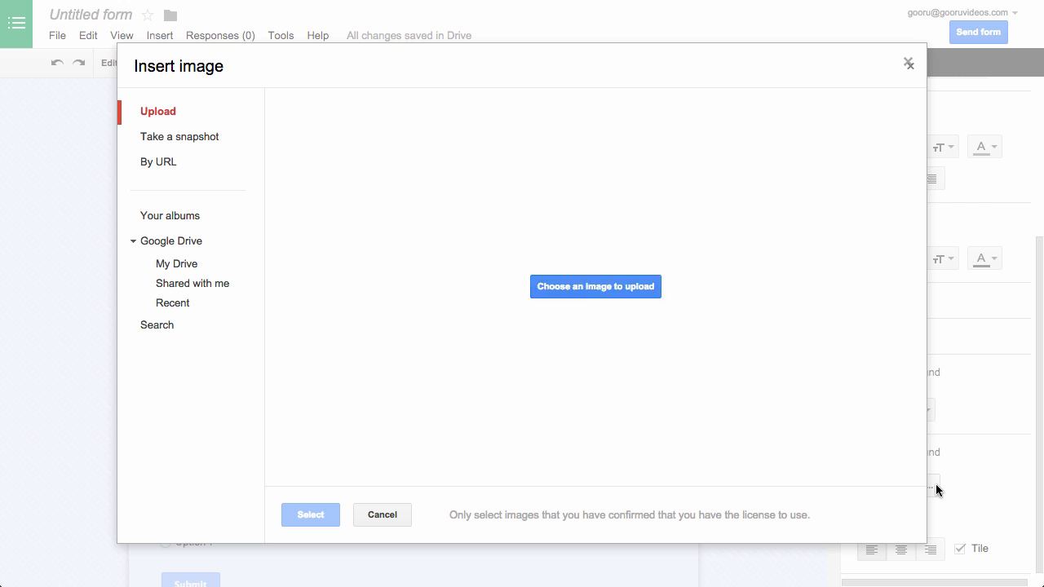
click(170, 215)
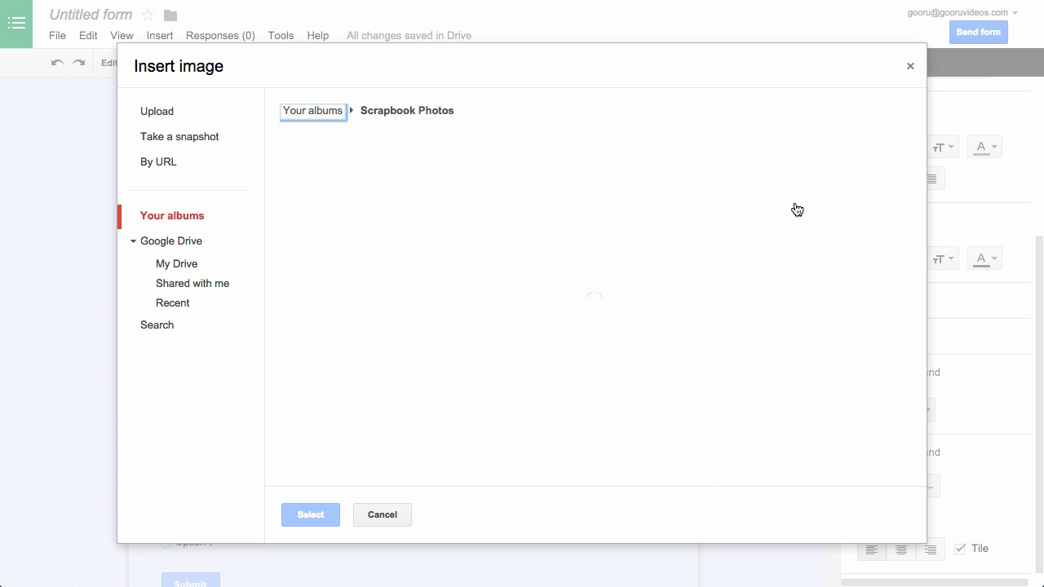
click(382, 516)
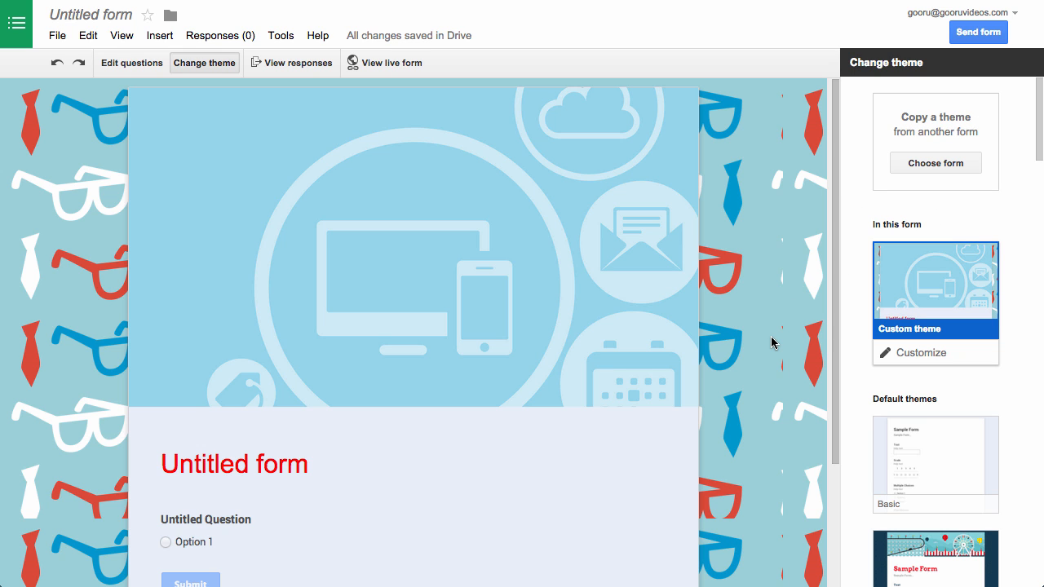
mouse_move(819, 318)
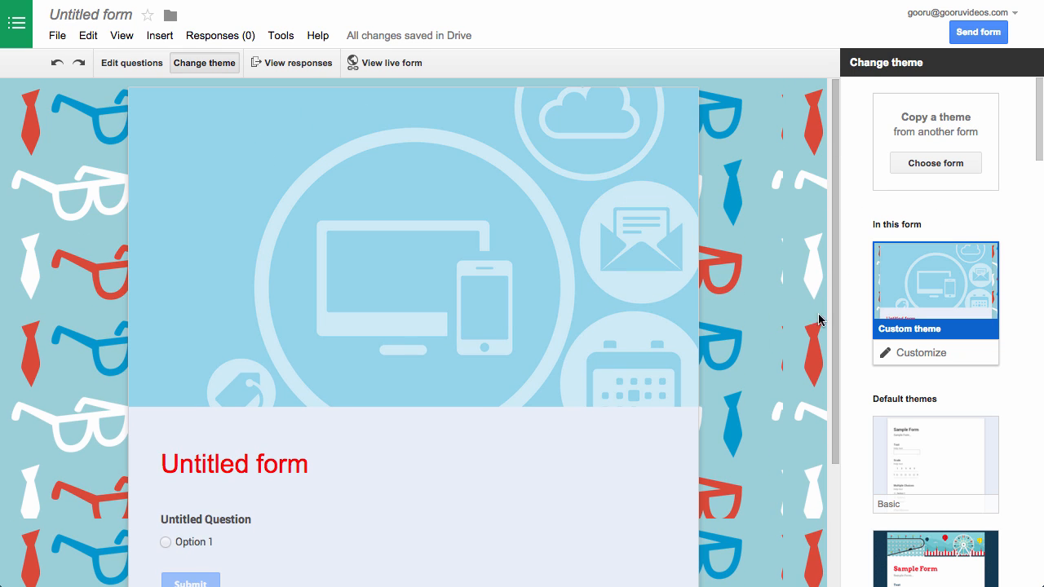
mouse_move(1001, 208)
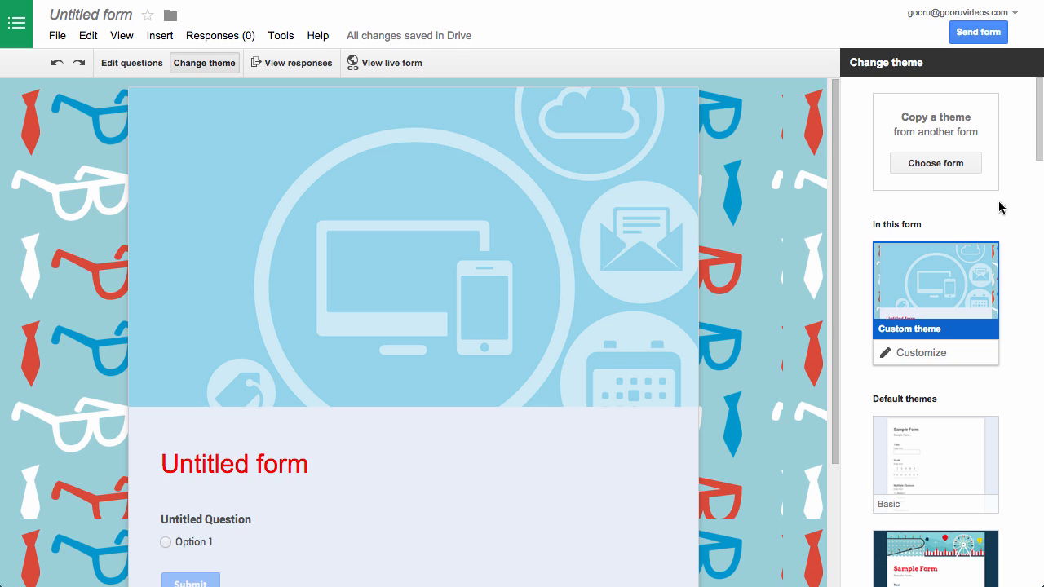
mouse_move(1003, 189)
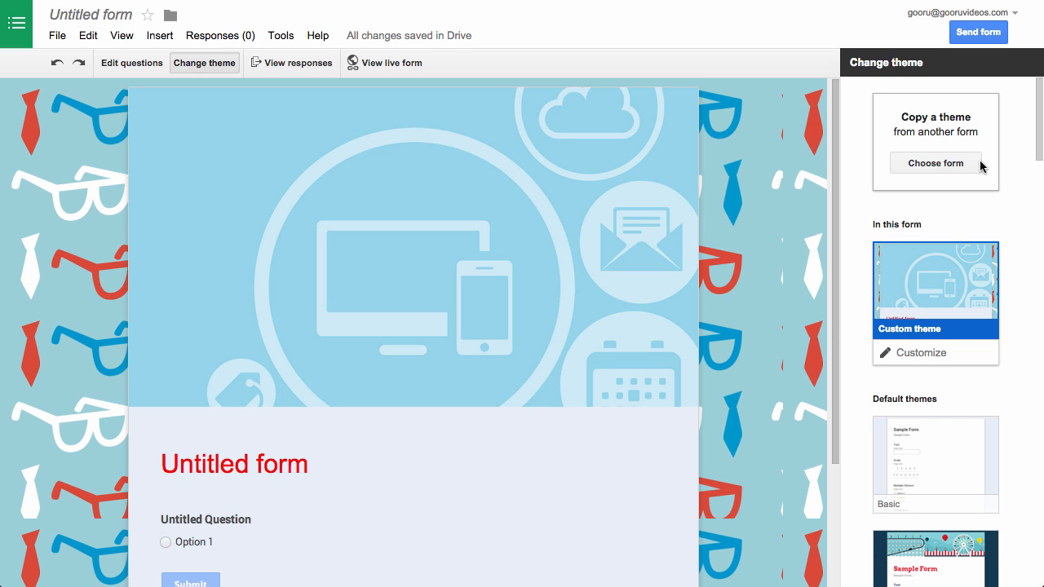
mouse_move(1021, 159)
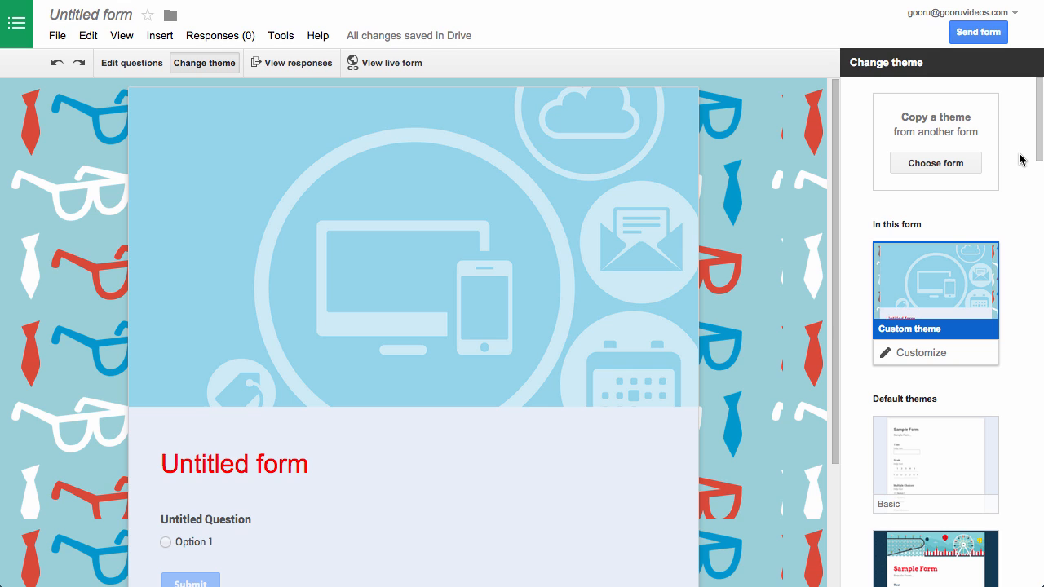